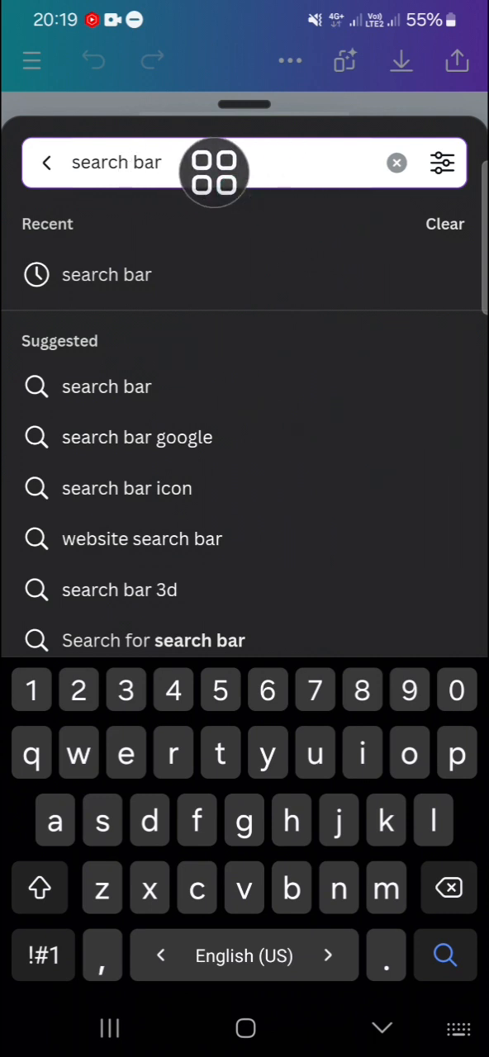
# - Add a 'search bar' graphic from Elements, enlarged and placed near the top of the page
pyautogui.click(444, 955)
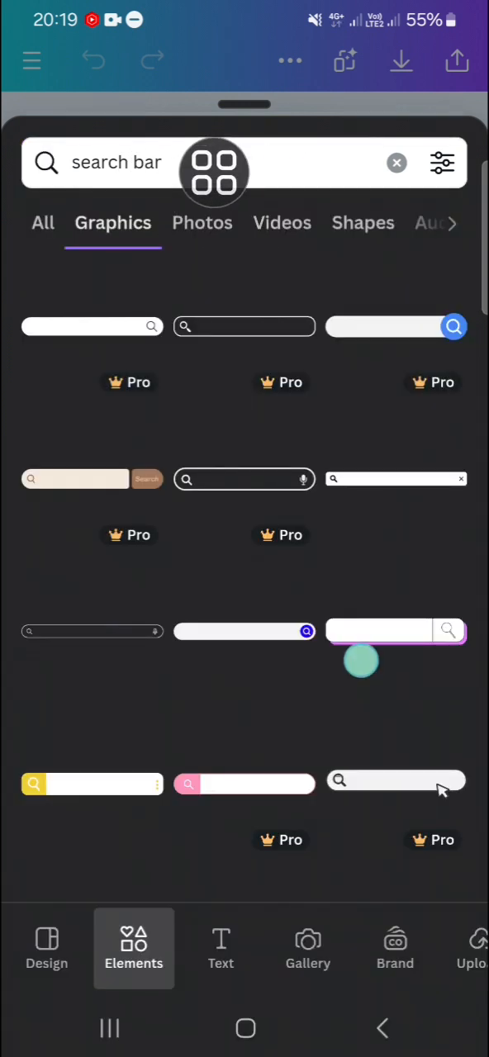
pyautogui.scroll(3)
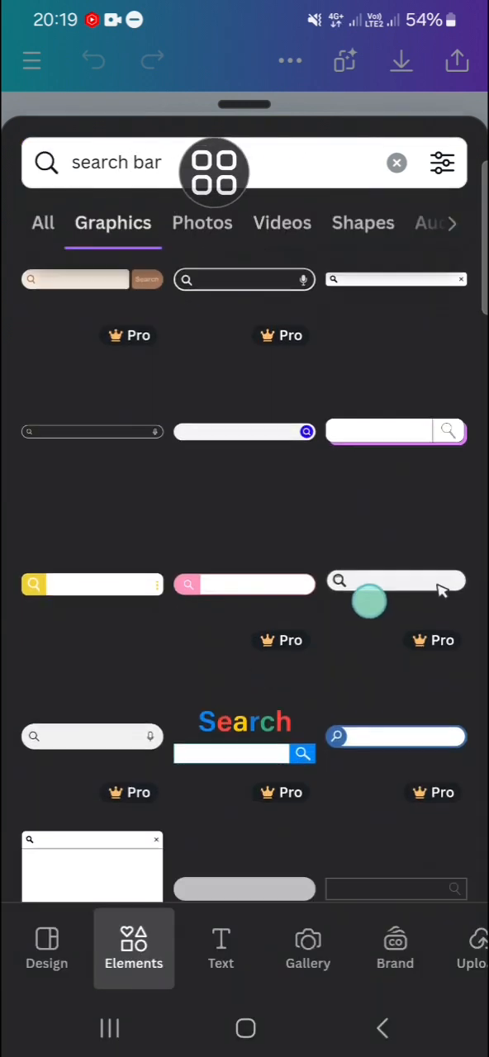
pyautogui.scroll(3)
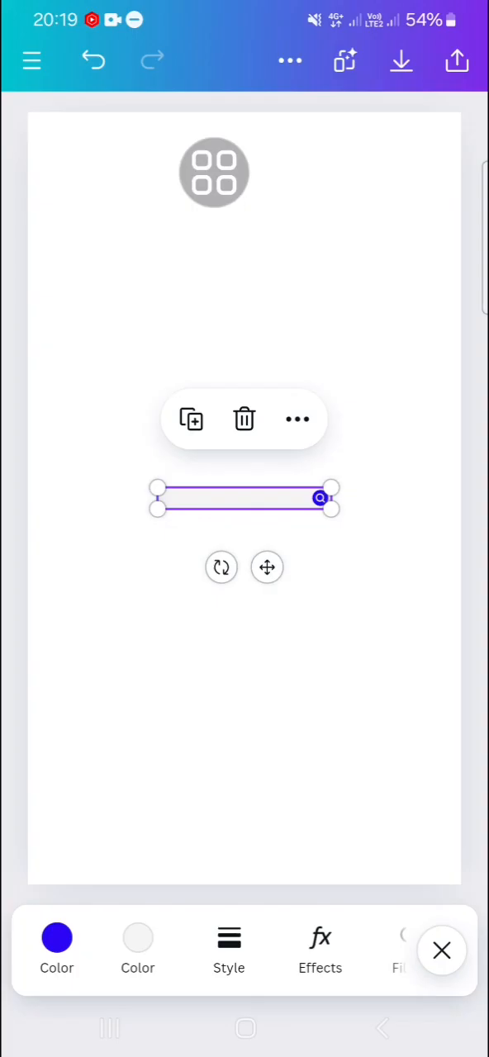
pyautogui.moveTo(320, 497); pyautogui.dragTo(377, 494)
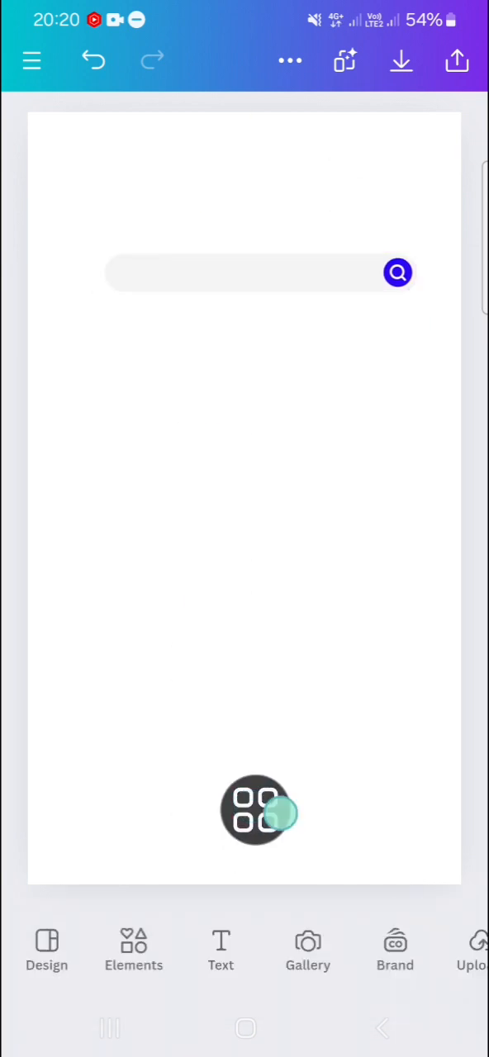
# - Add a heading reading 'How to make cookie' and select it for resizing
pyautogui.click(220, 950)
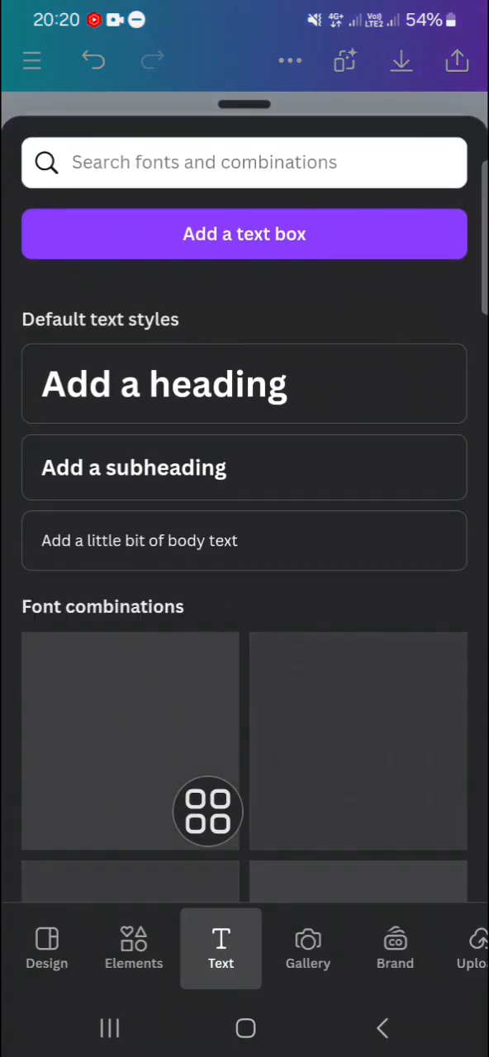
pyautogui.click(244, 161)
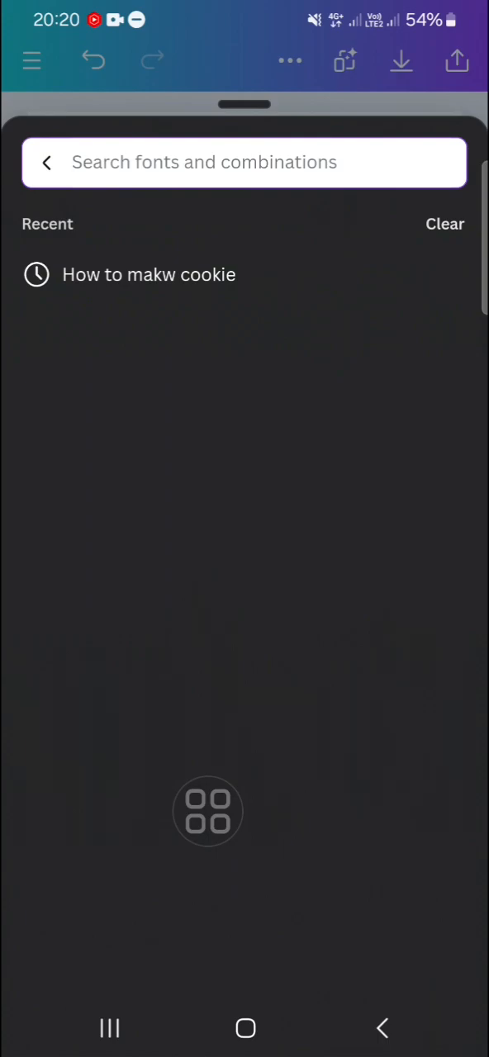
pyautogui.click(46, 162)
pyautogui.write('How to make c')
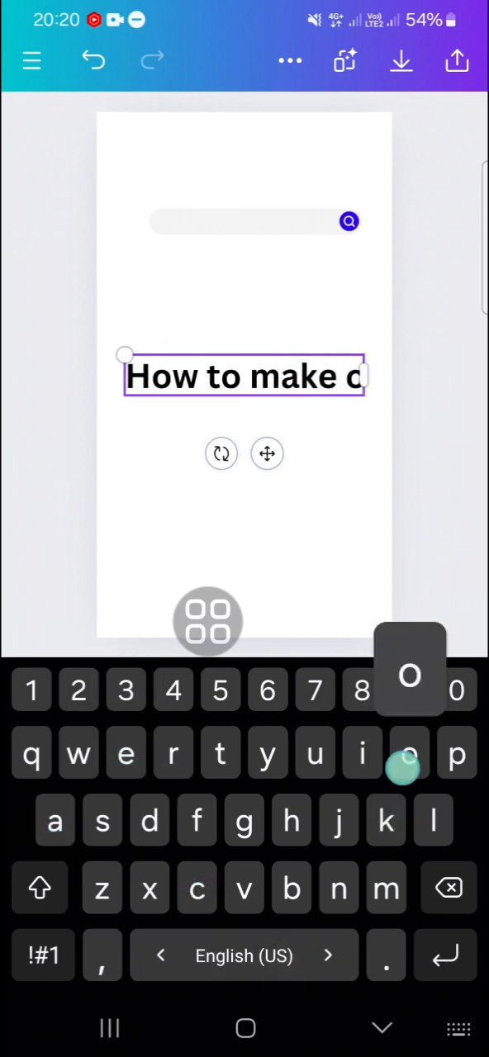
pyautogui.write('ookie')
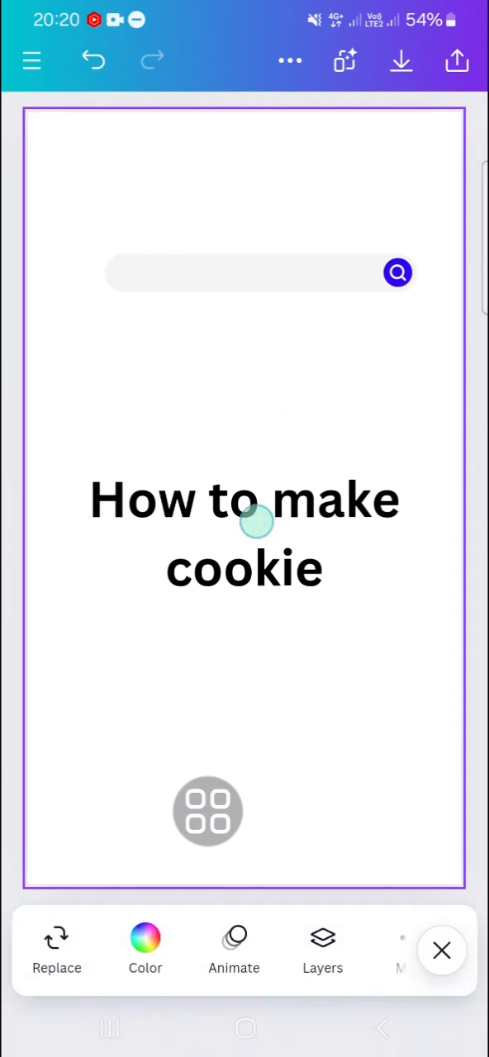
pyautogui.click(245, 533)
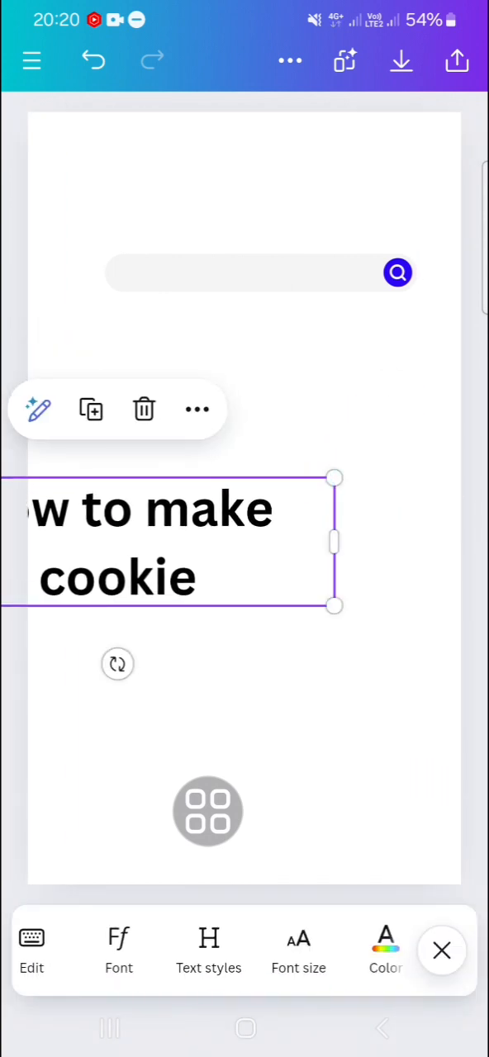
pyautogui.click(298, 950)
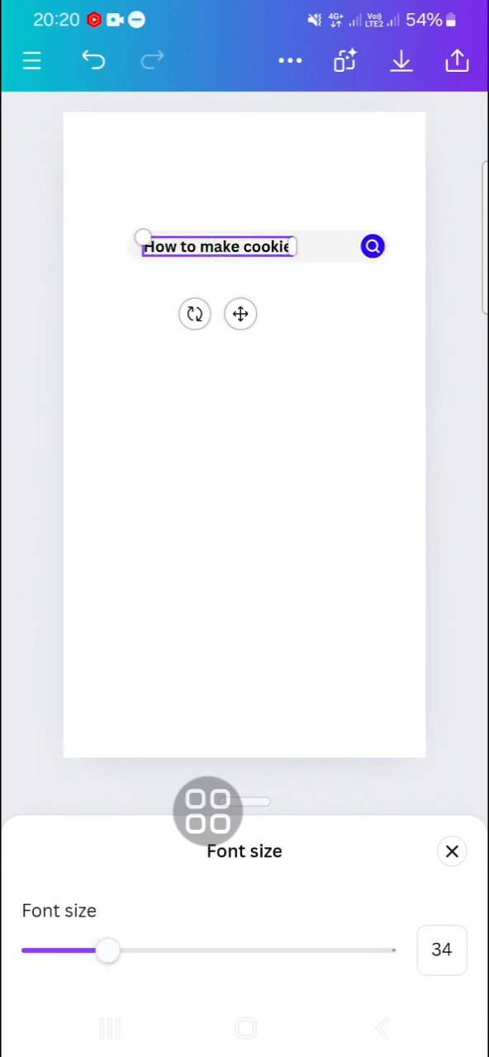
# - Set the text to size 34 inside the search bar and apply the Typewriter animation
pyautogui.click(452, 851)
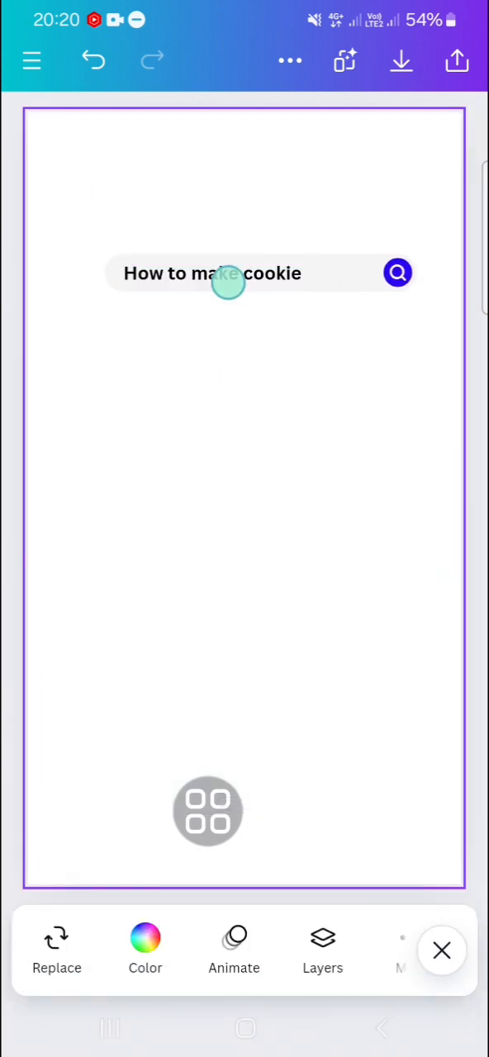
pyautogui.click(213, 273)
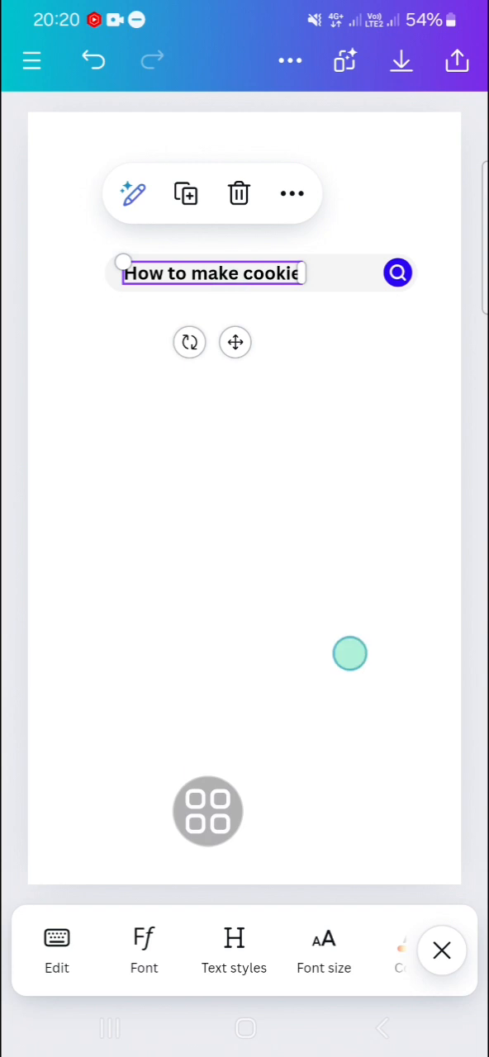
pyautogui.hscroll(-3)
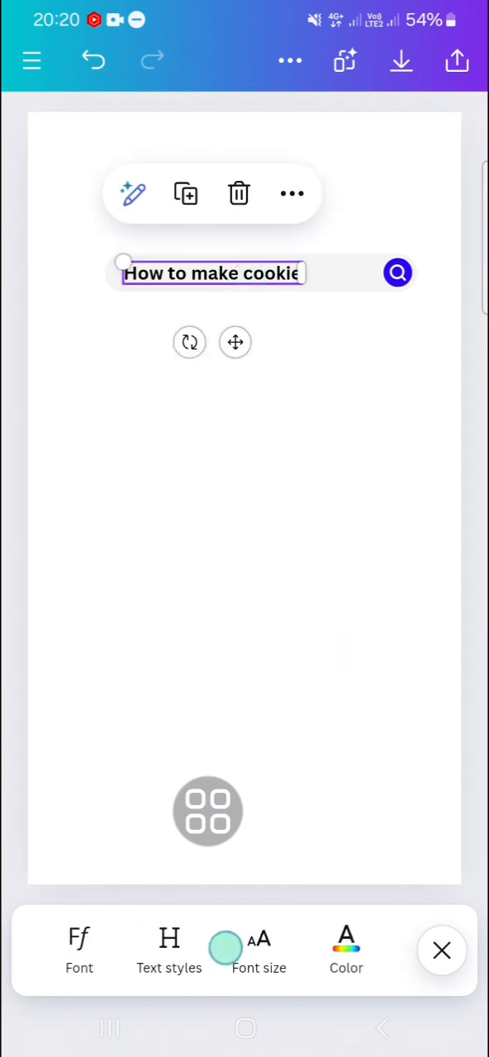
pyautogui.hscroll(-3)
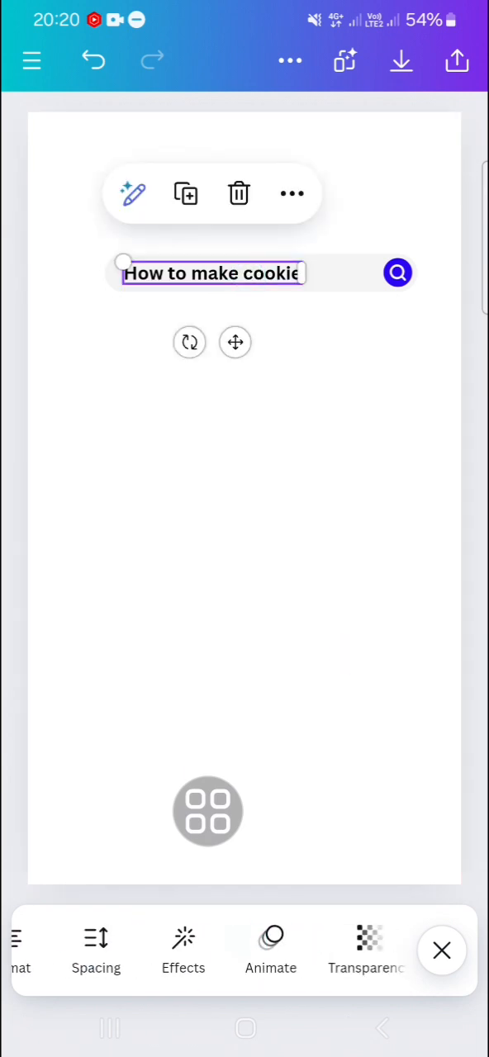
pyautogui.click(270, 949)
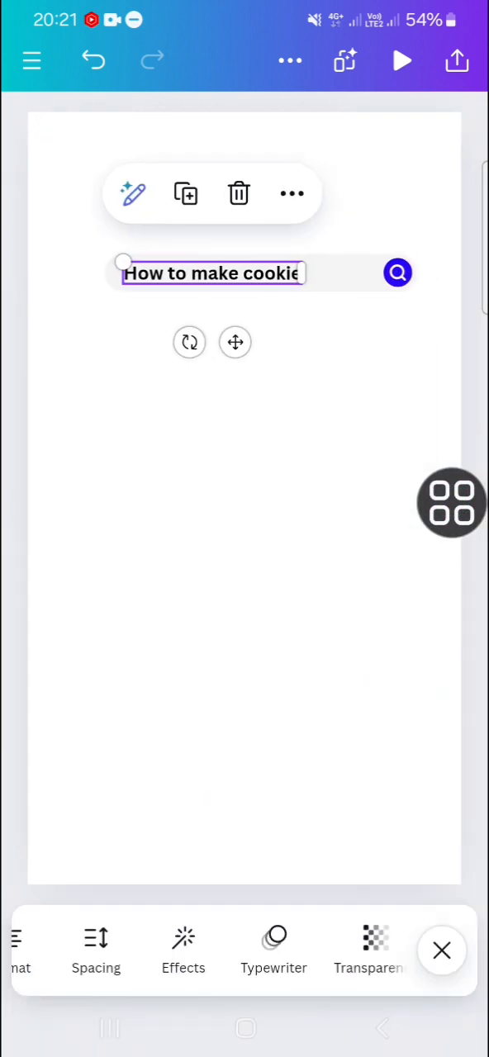
pyautogui.moveTo(452, 502); pyautogui.dragTo(314, 584)
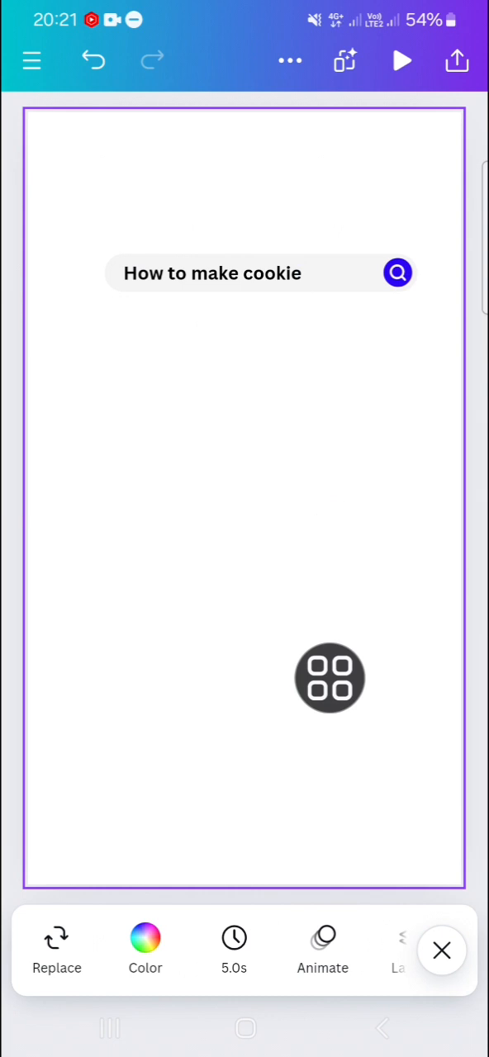
# - Make the background green and download the design as a 1080p MP4 to the gallery
pyautogui.click(144, 949)
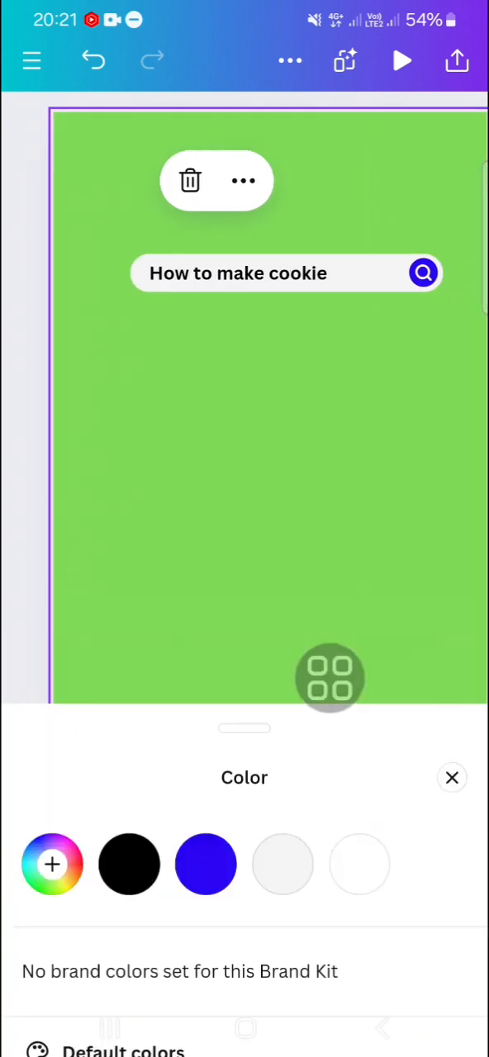
pyautogui.click(452, 776)
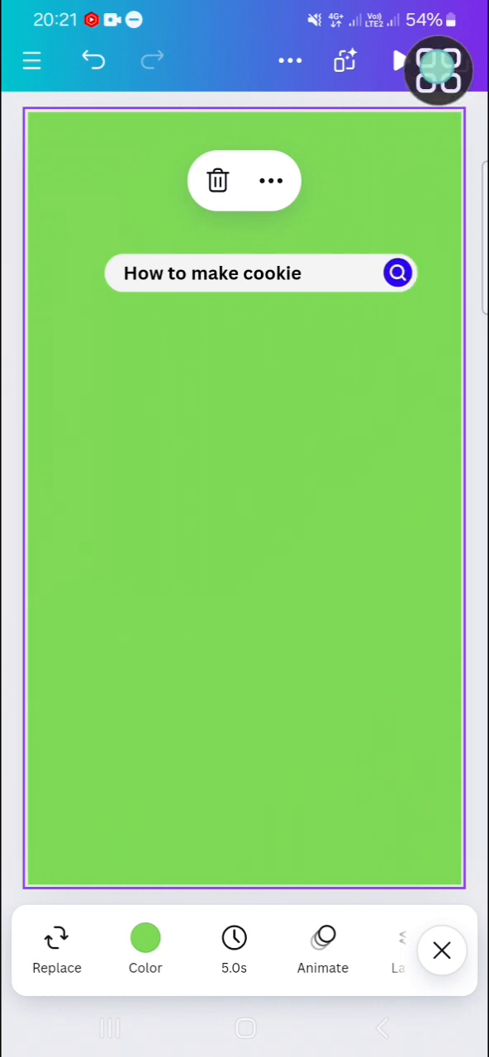
pyautogui.click(456, 60)
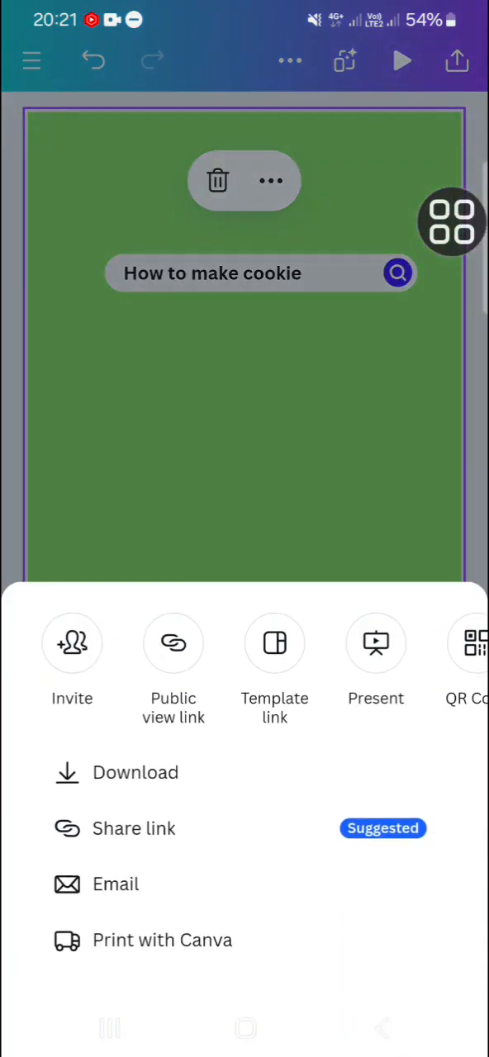
pyautogui.click(134, 772)
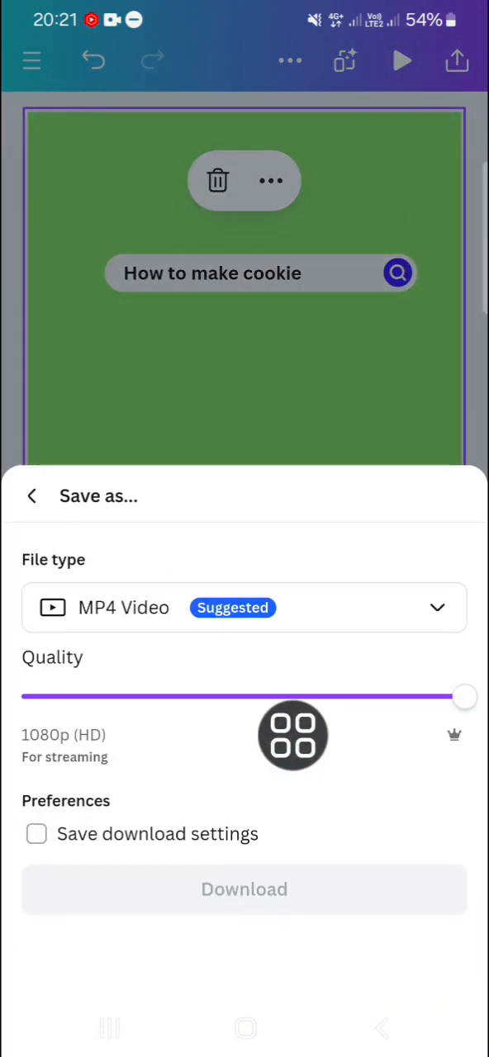
pyautogui.click(244, 889)
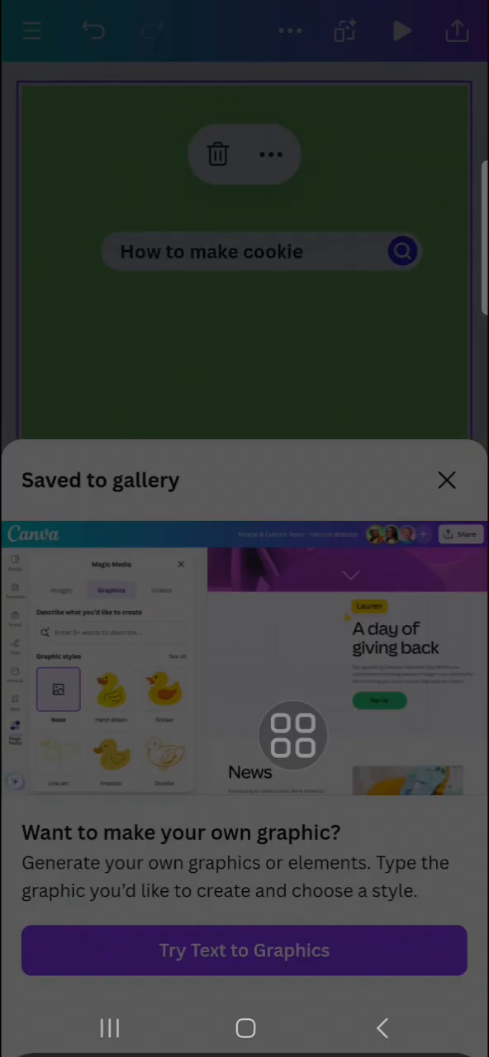
pyautogui.click(245, 1027)
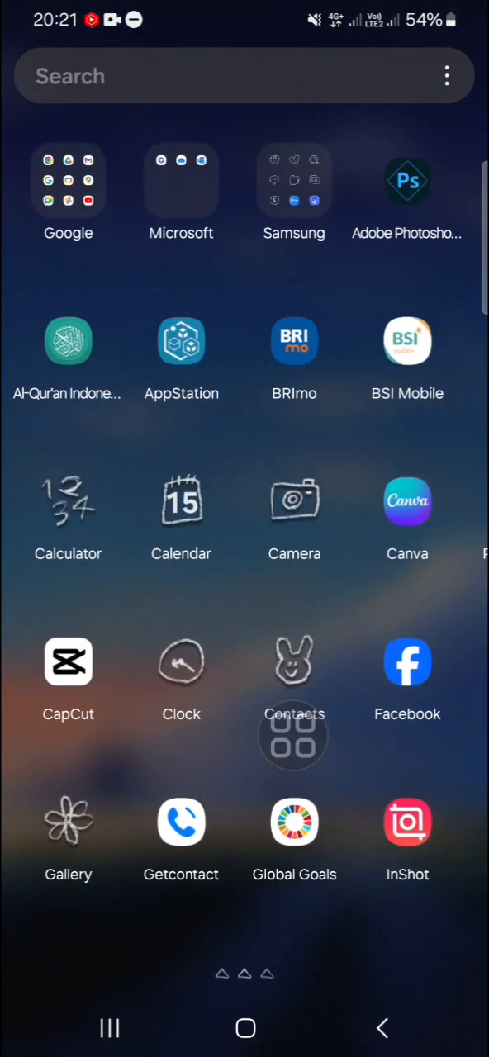
pyautogui.click(68, 661)
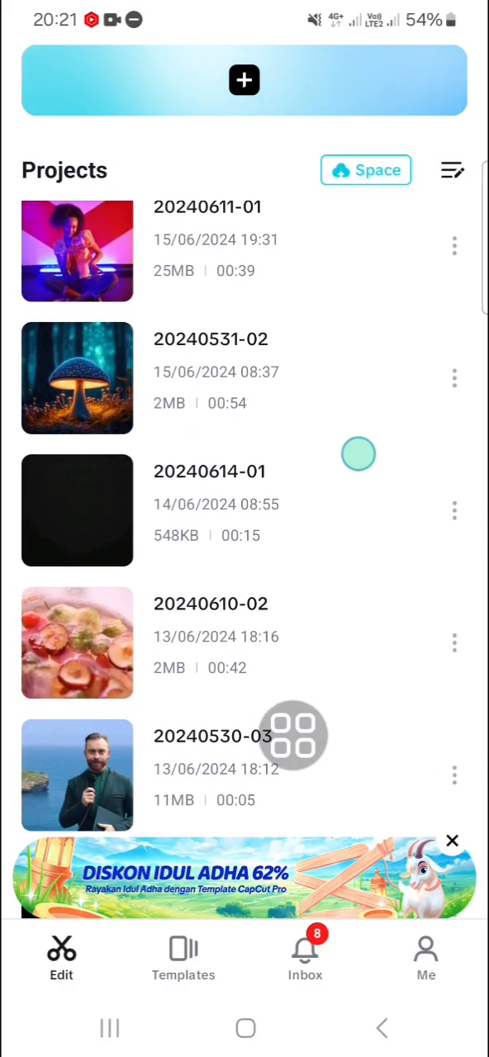
pyautogui.click(77, 643)
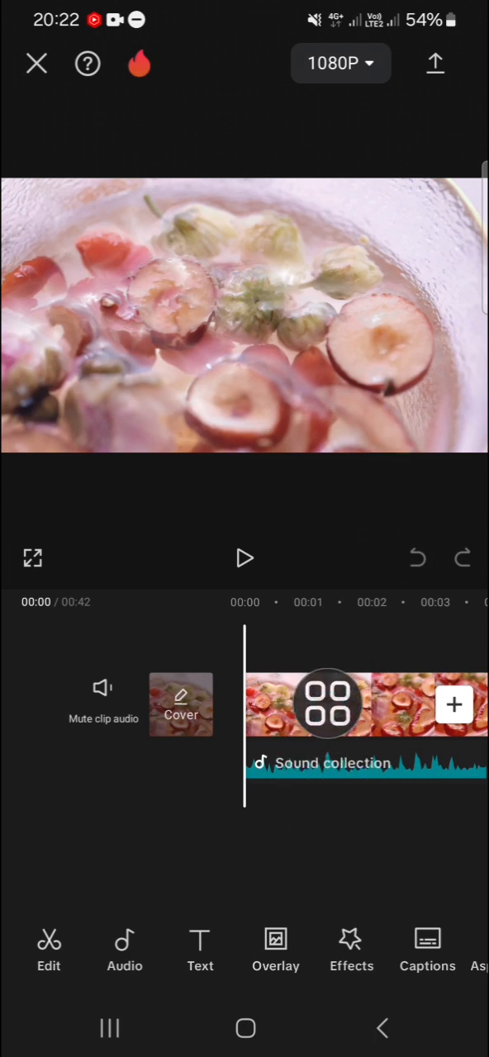
pyautogui.click(275, 950)
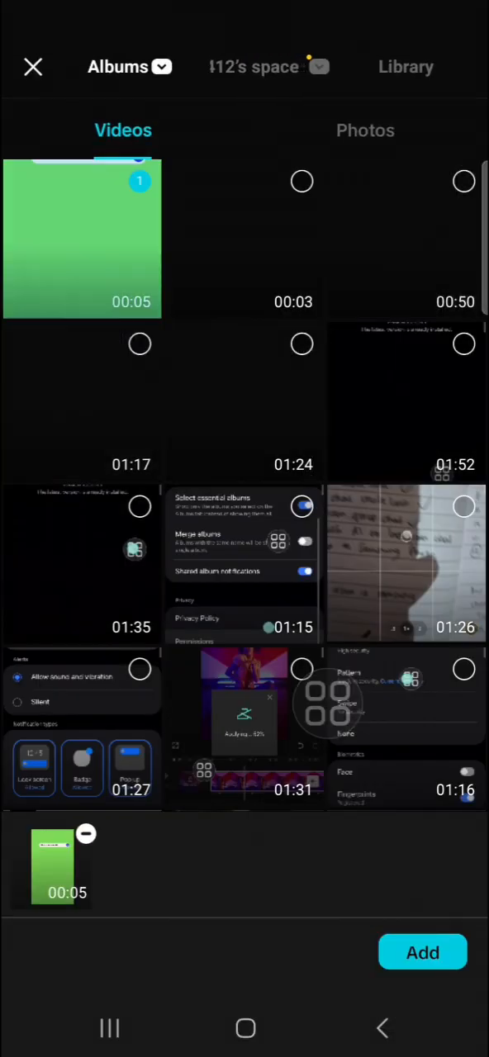
# - Add the 00:05 green search bar clip as an overlay and show its Remove BG options
pyautogui.click(422, 952)
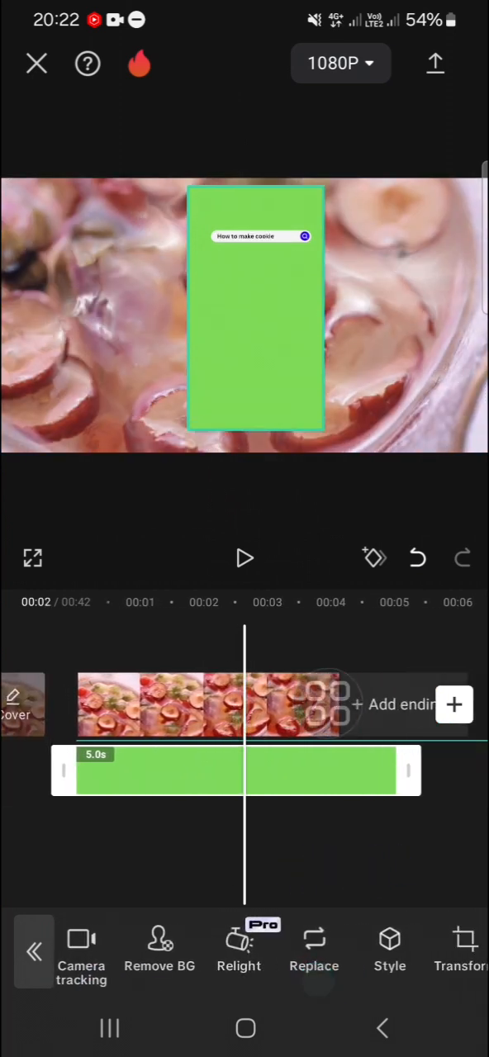
pyautogui.click(159, 949)
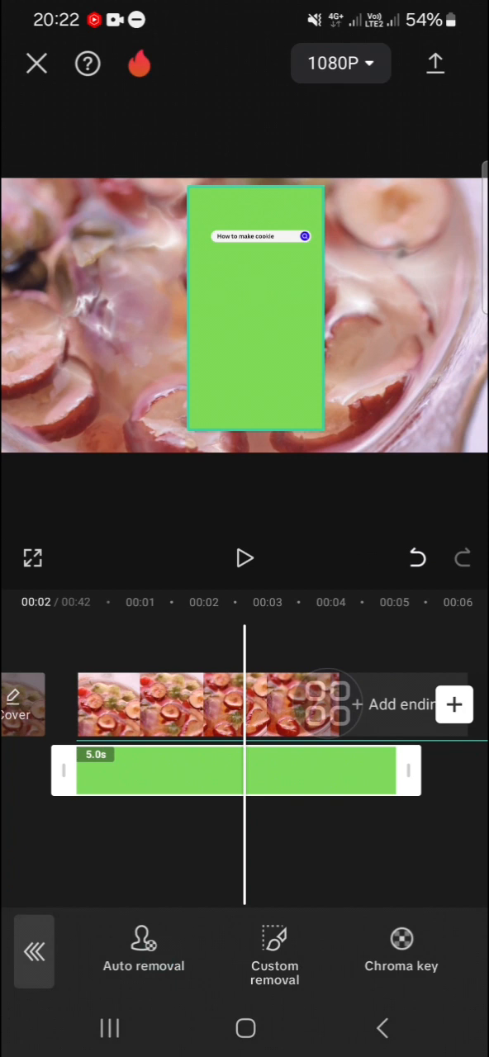
# - Chroma key the green background with Intensity 45 and Shadow 14, then confirm
pyautogui.click(401, 949)
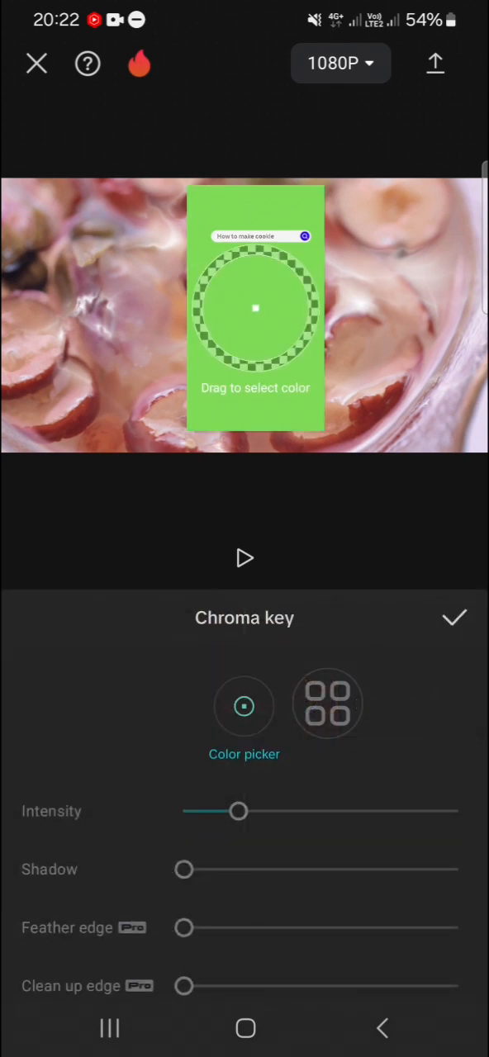
pyautogui.moveTo(255, 308); pyautogui.dragTo(248, 335)
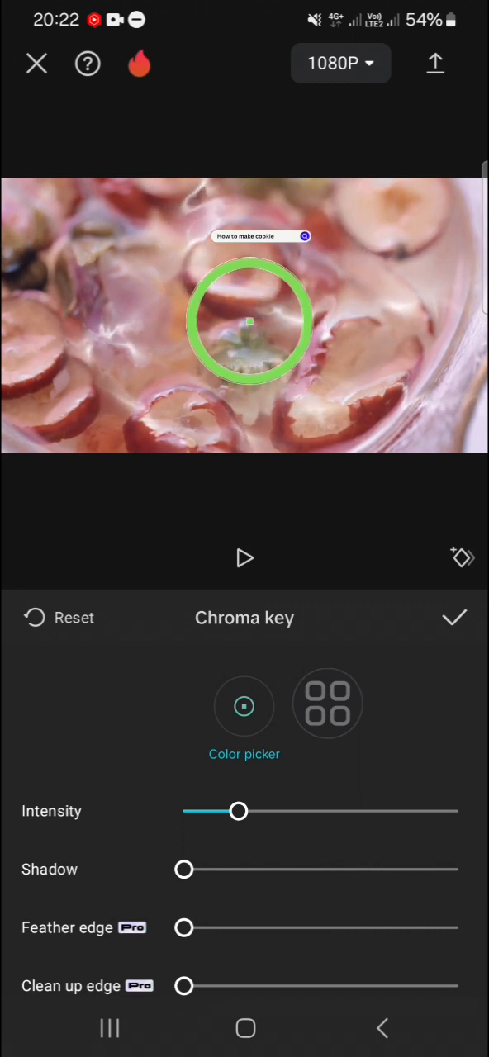
pyautogui.moveTo(239, 810); pyautogui.dragTo(304, 811)
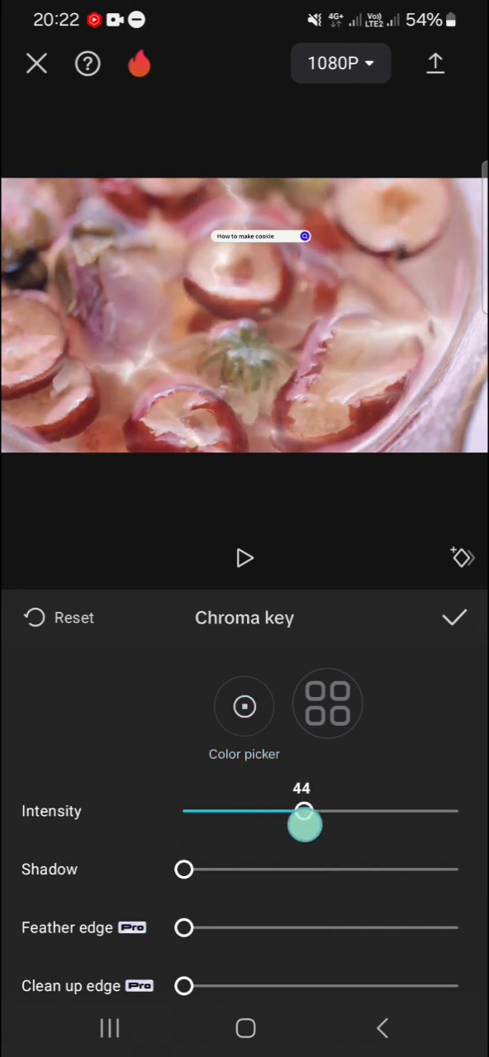
pyautogui.moveTo(183, 869); pyautogui.dragTo(221, 868)
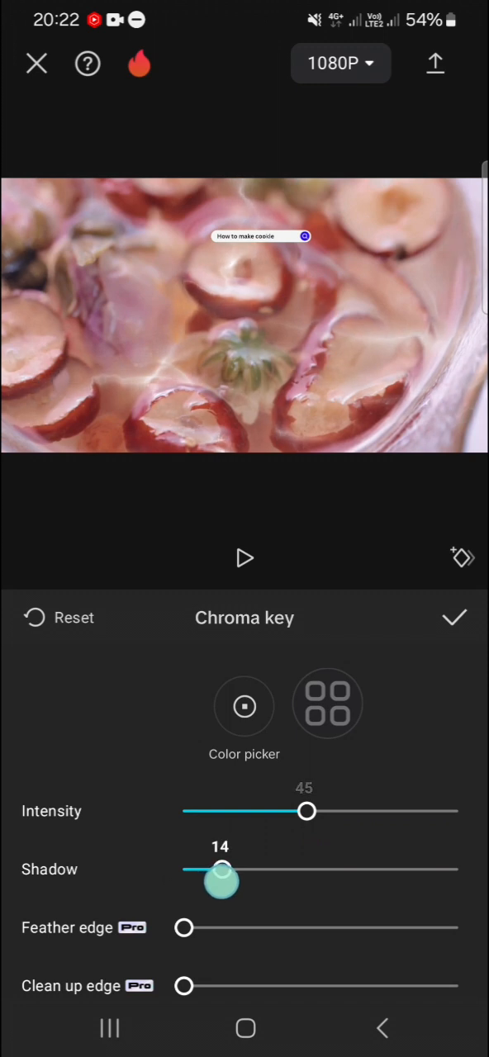
pyautogui.click(454, 618)
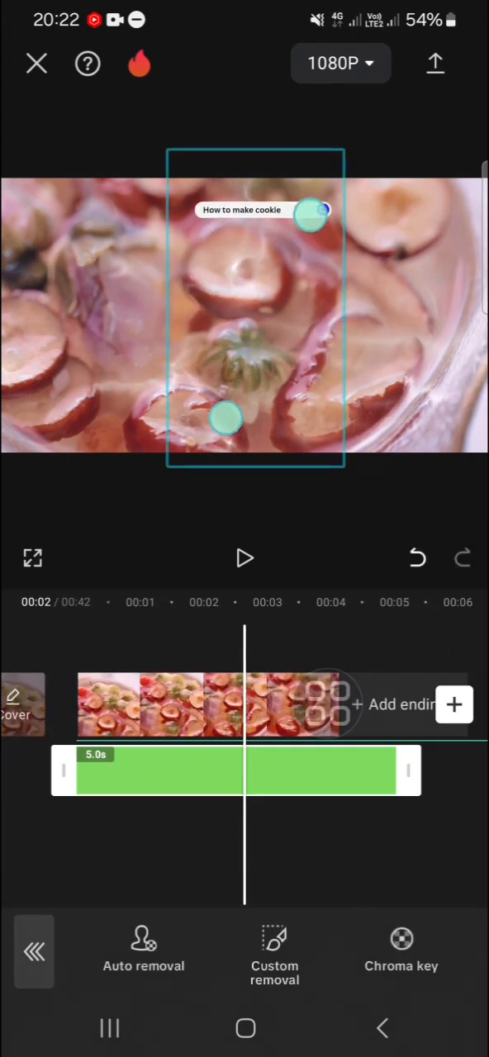